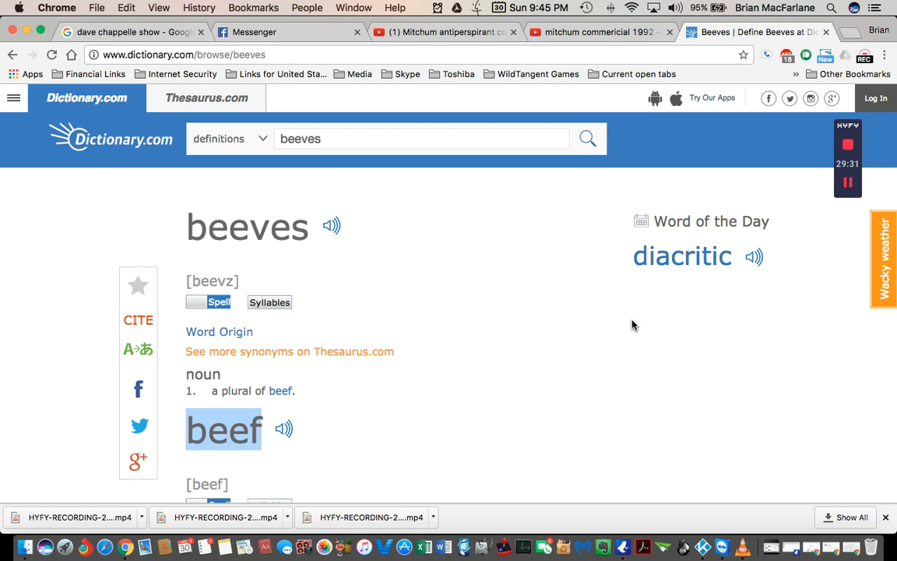
mouse_move(443, 301)
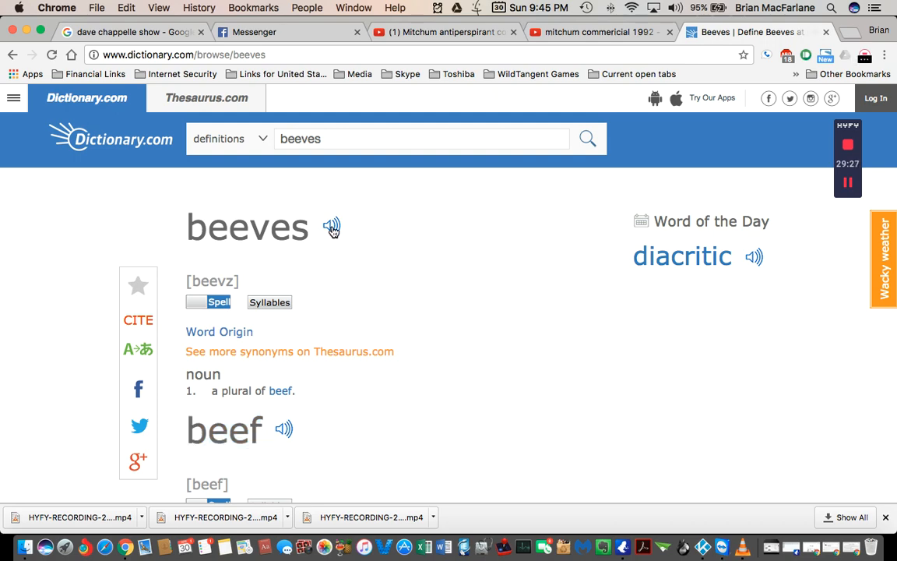
Scroll through the beef definitions, then double-click the headword 'beeves' to highlight it.
scroll("down", 3)
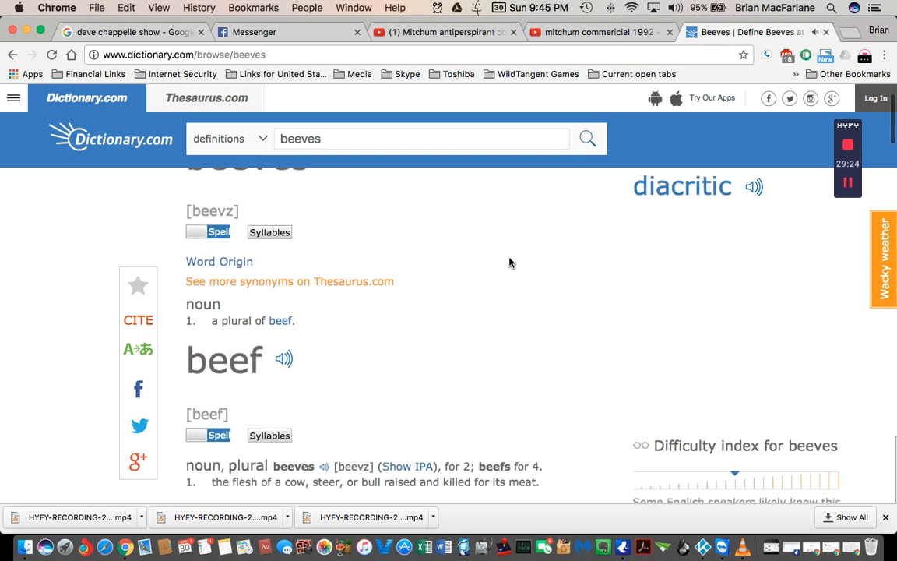
scroll("down", 3)
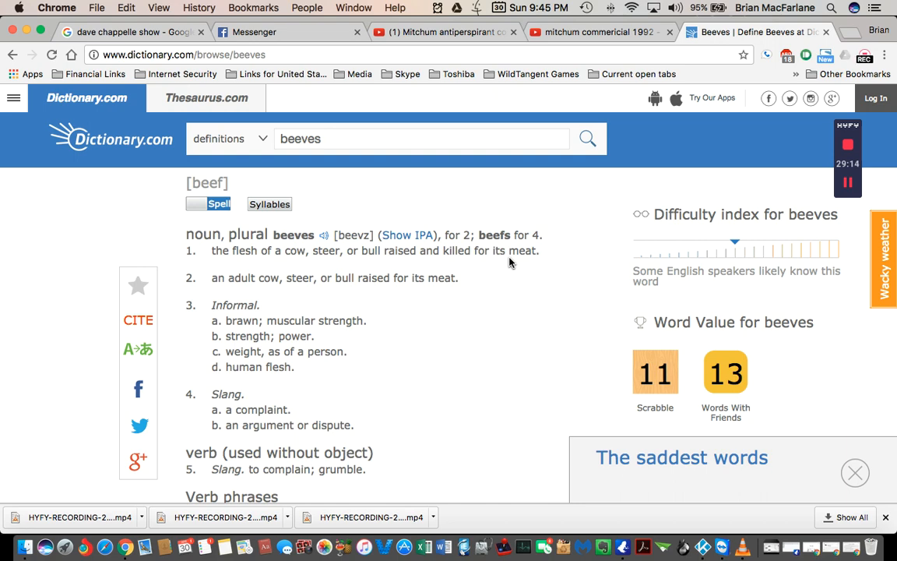
scroll("up", 3)
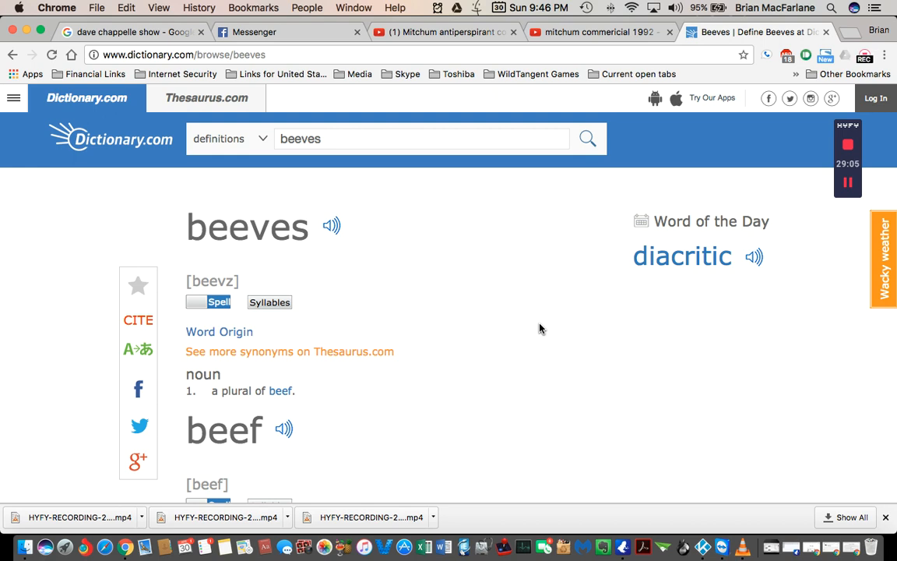
mouse_move(444, 288)
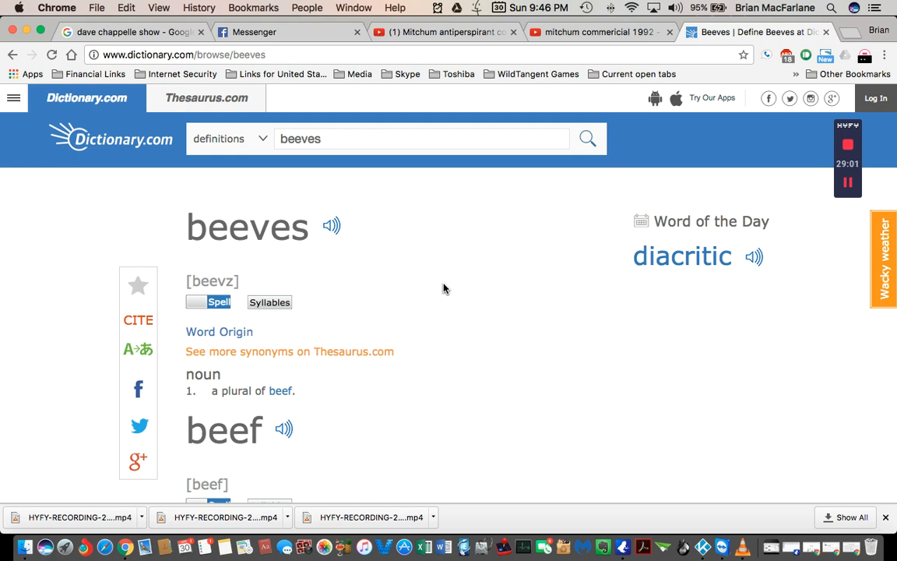
mouse_move(444, 278)
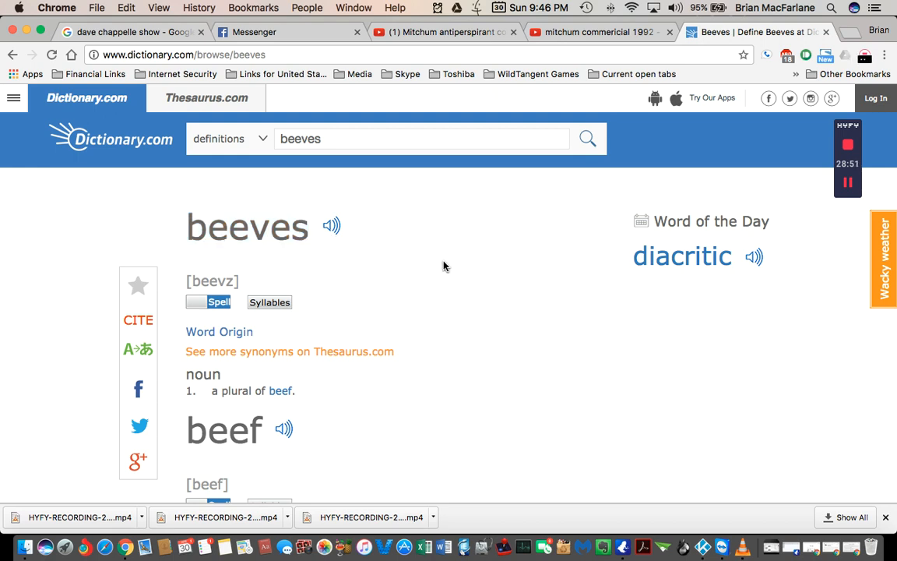
double_click(247, 227)
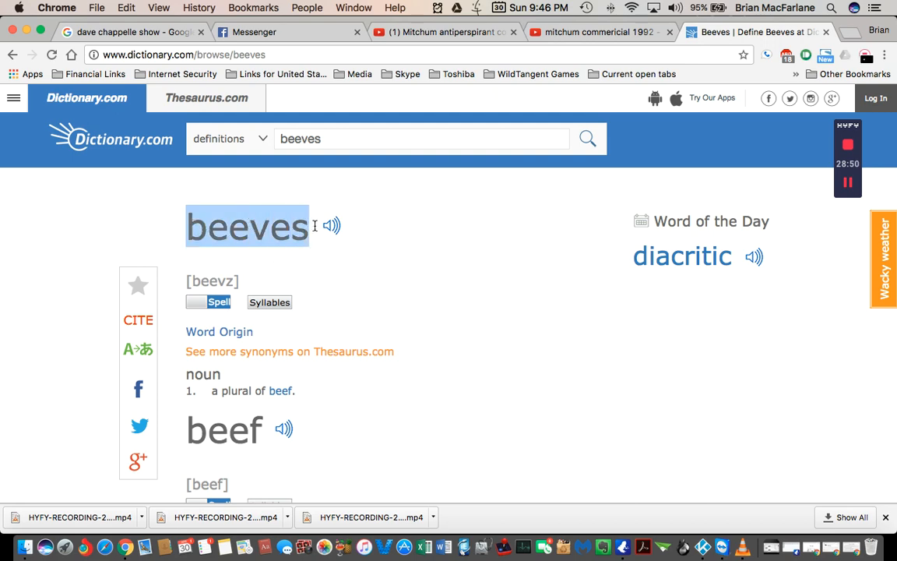
Skim the definitions again and re-select the 'beeves' headword at the entry top.
scroll("down", 3)
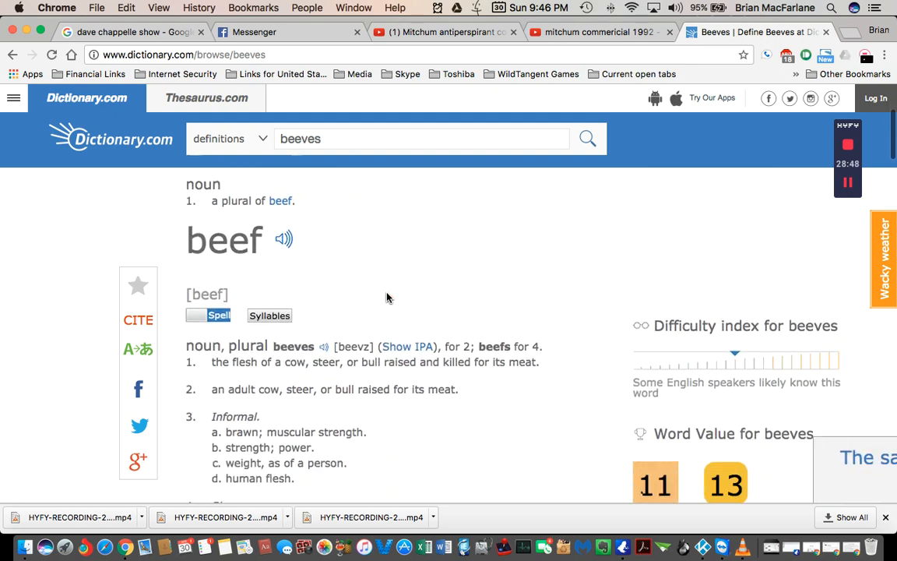
scroll("down", 3)
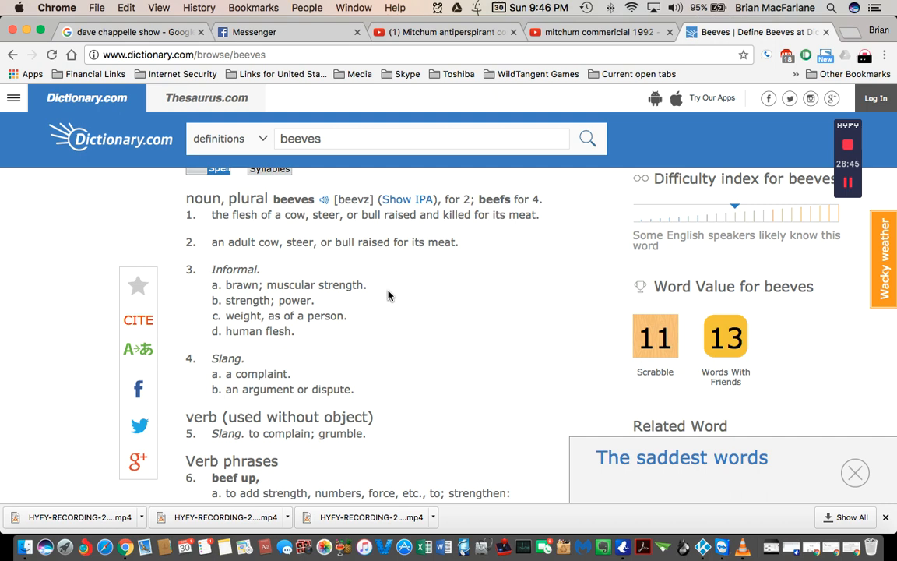
scroll("up", 3)
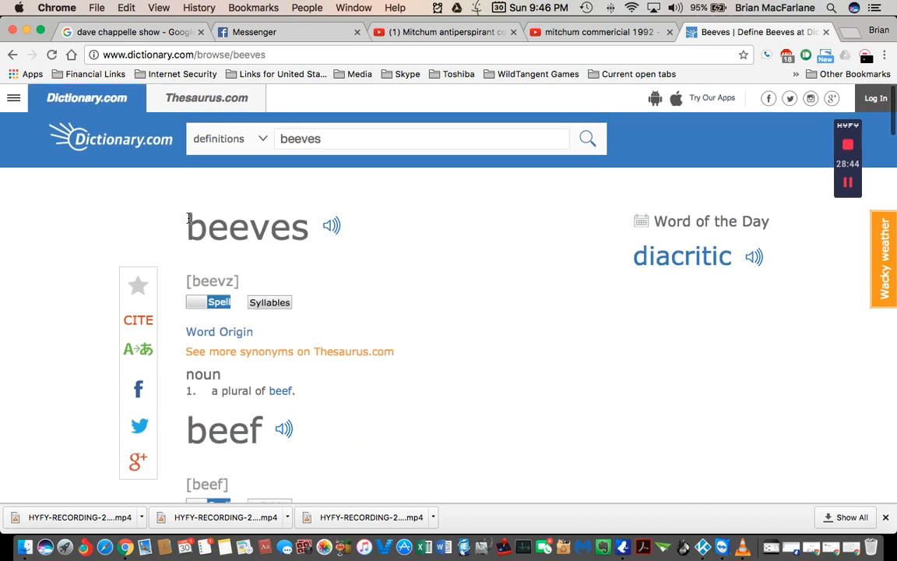
mouse_move(392, 273)
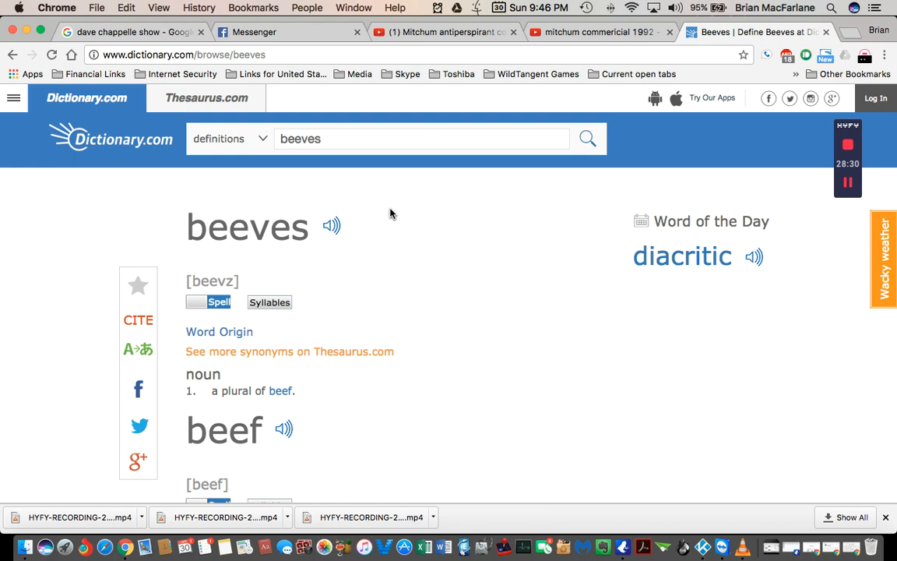
mouse_move(465, 235)
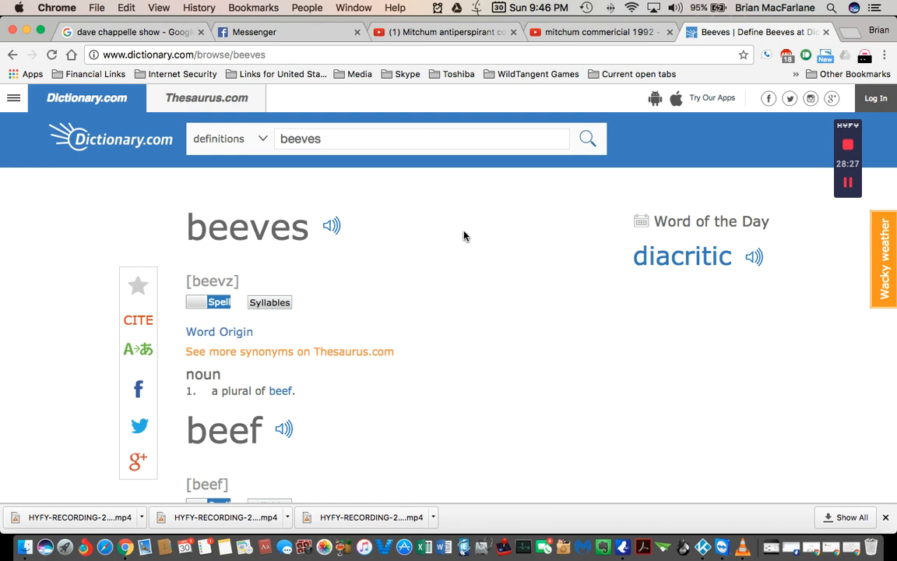
mouse_move(190, 217)
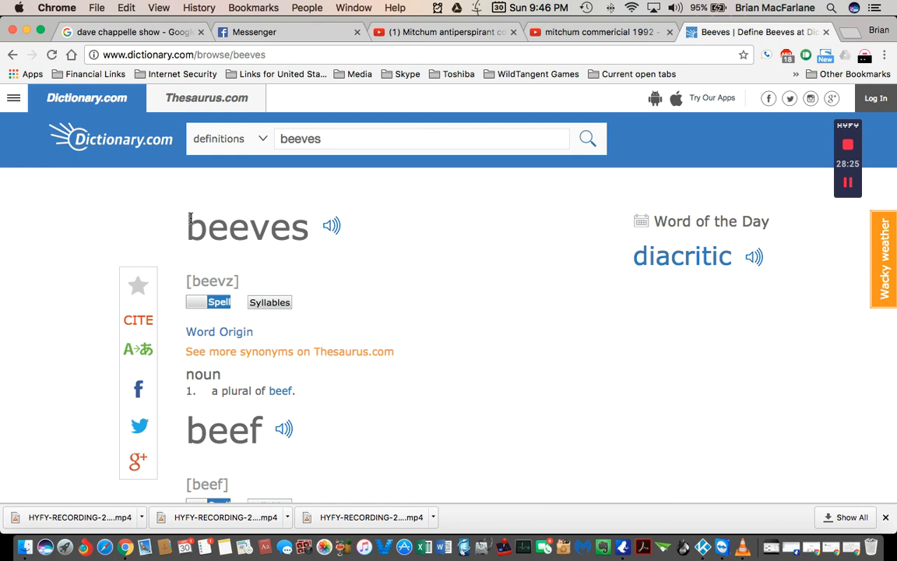
double_click(247, 227)
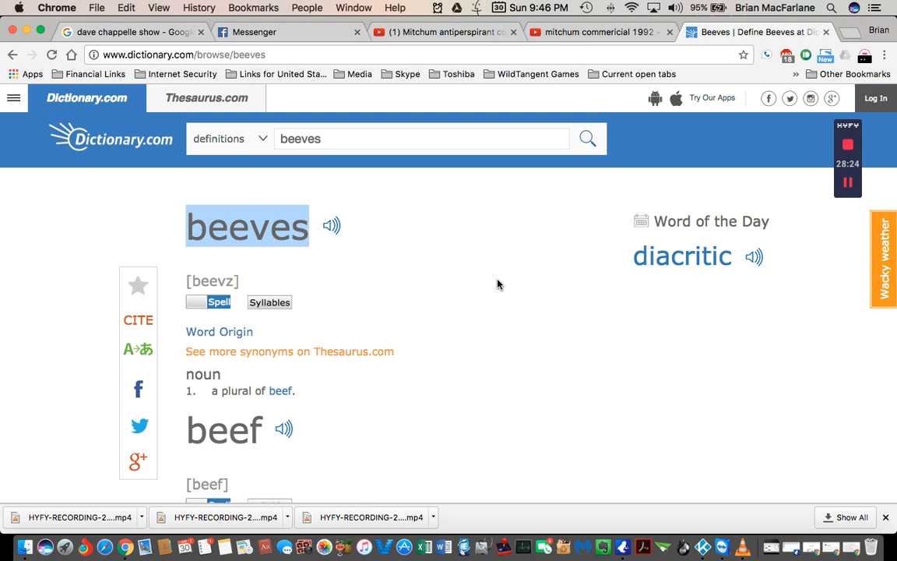